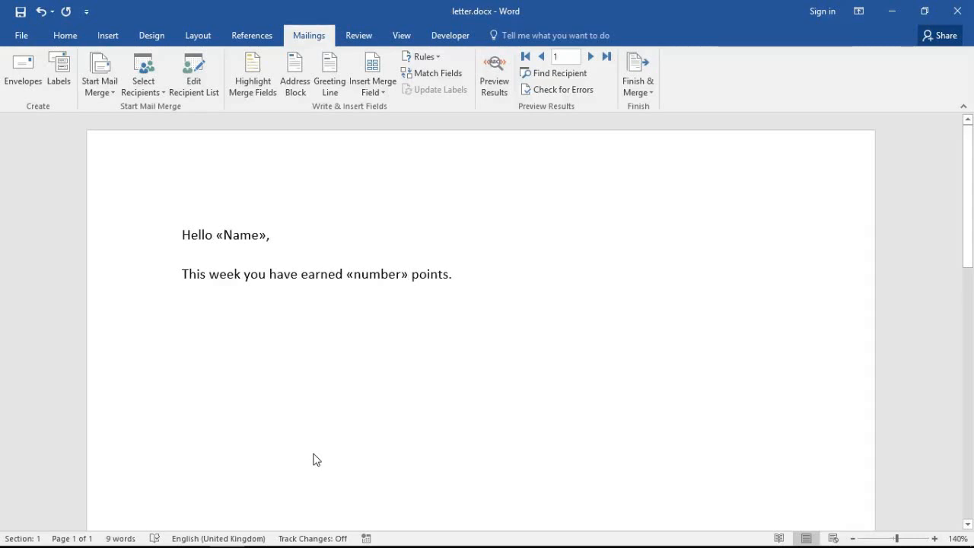
# Place the cursor after the number field and show the letter's field codes with Alt+F9.
pyautogui.click(407, 274)
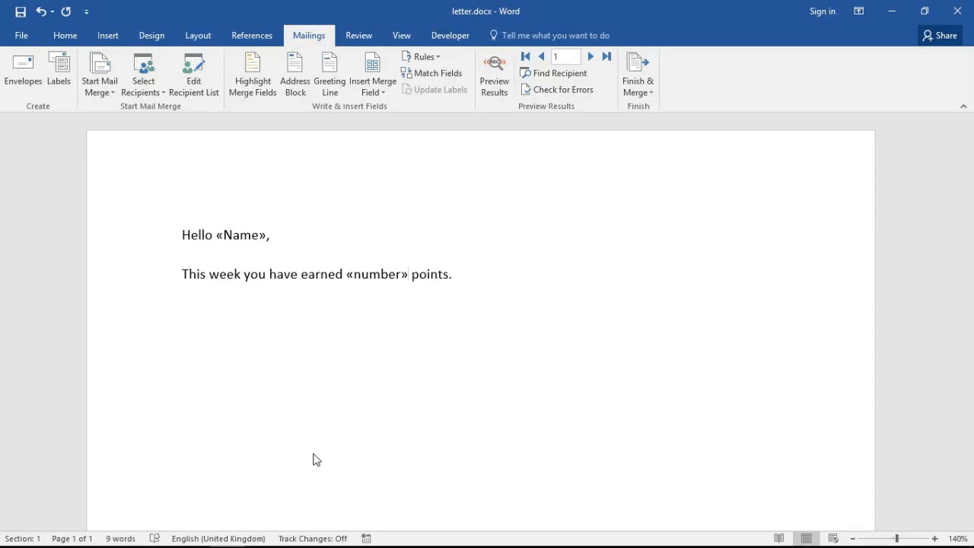
pyautogui.click(410, 274)
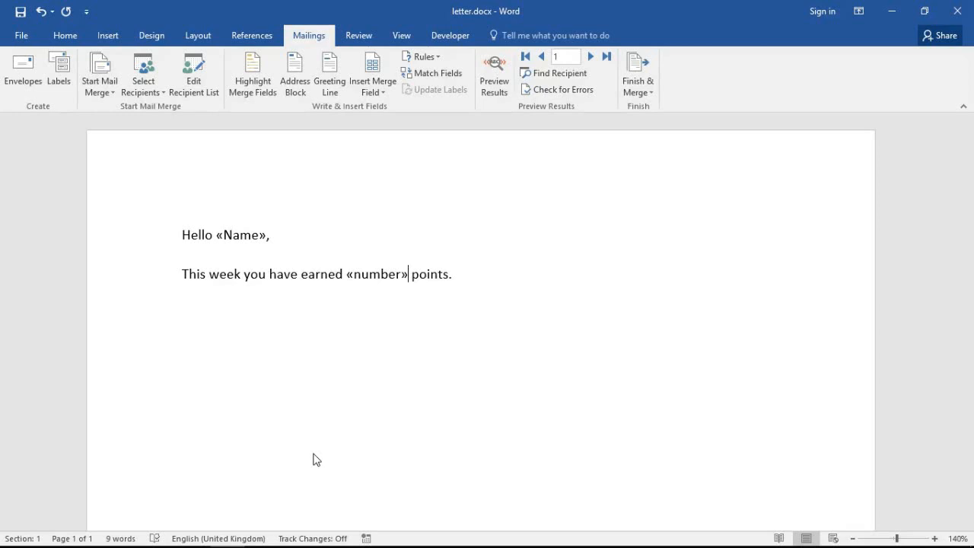
pyautogui.moveTo(303, 415)
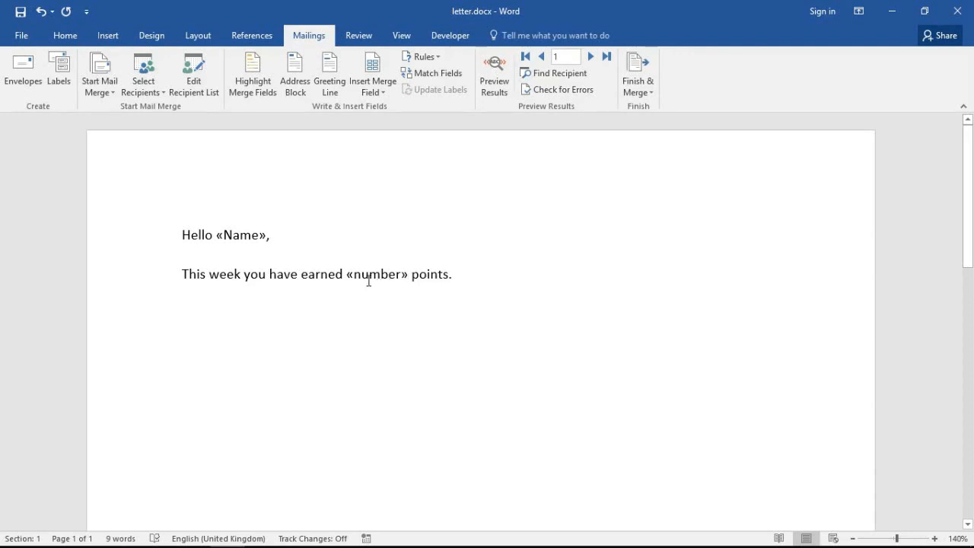
pyautogui.moveTo(414, 314)
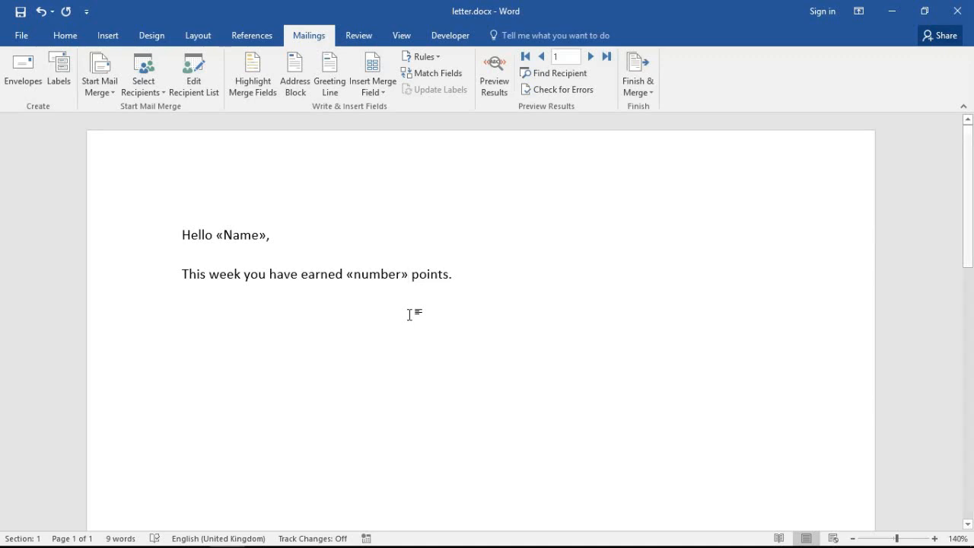
pyautogui.click(409, 274)
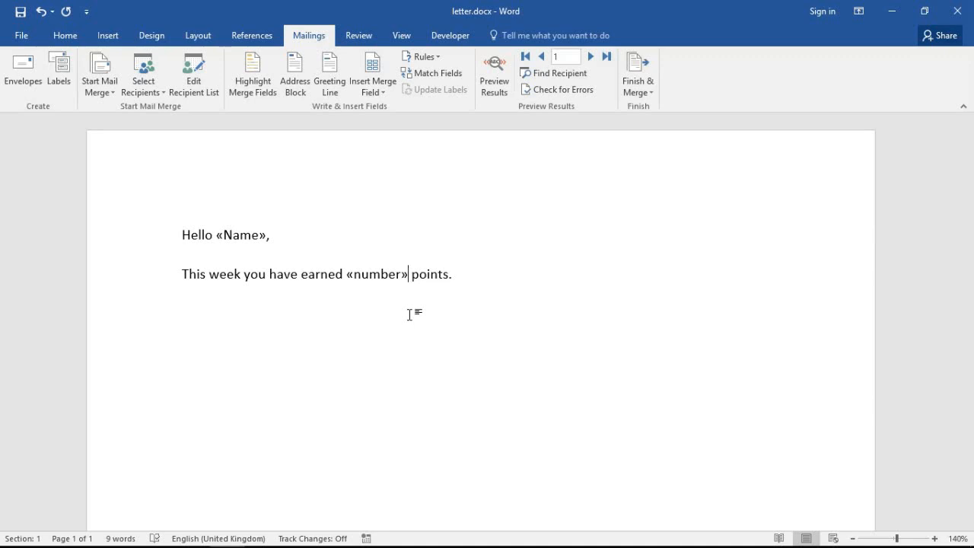
pyautogui.moveTo(364, 269)
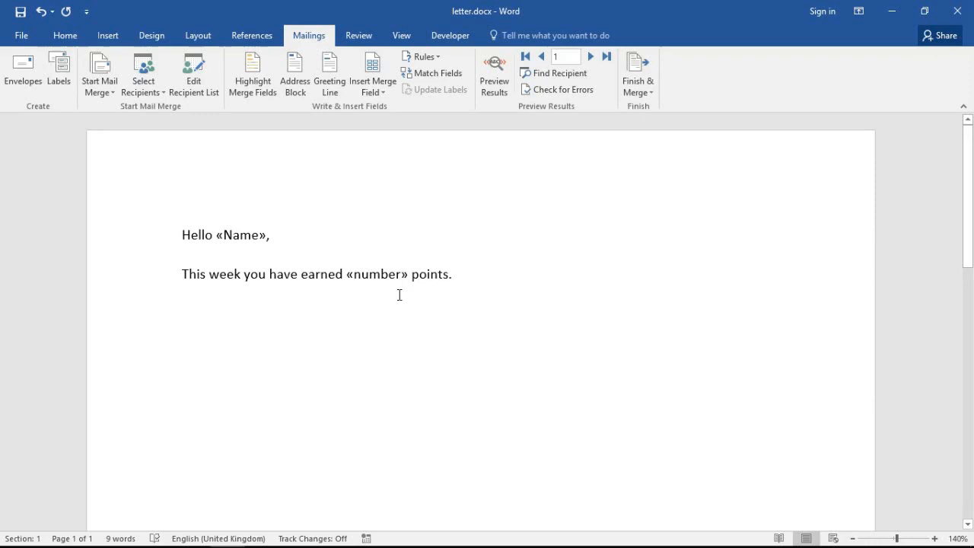
pyautogui.click(372, 274)
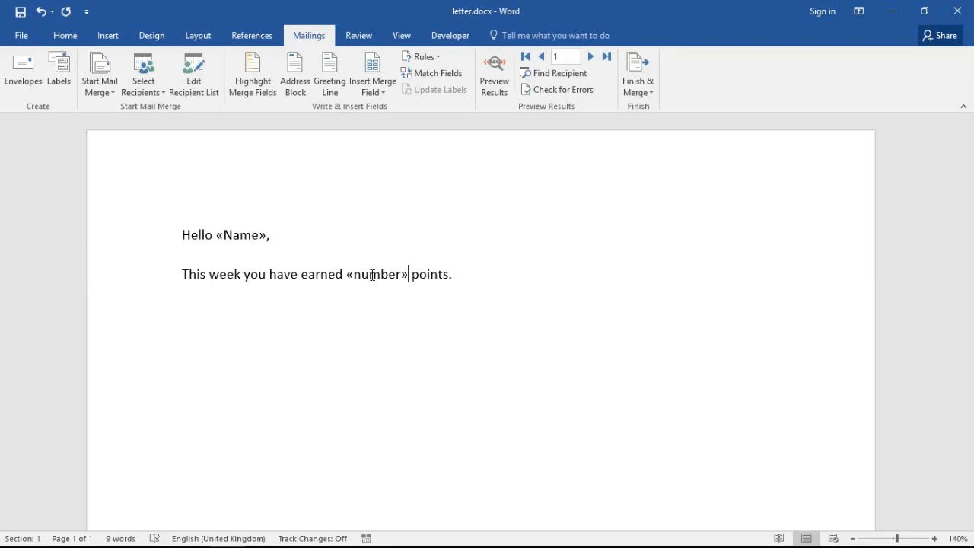
pyautogui.press('alt+F9')
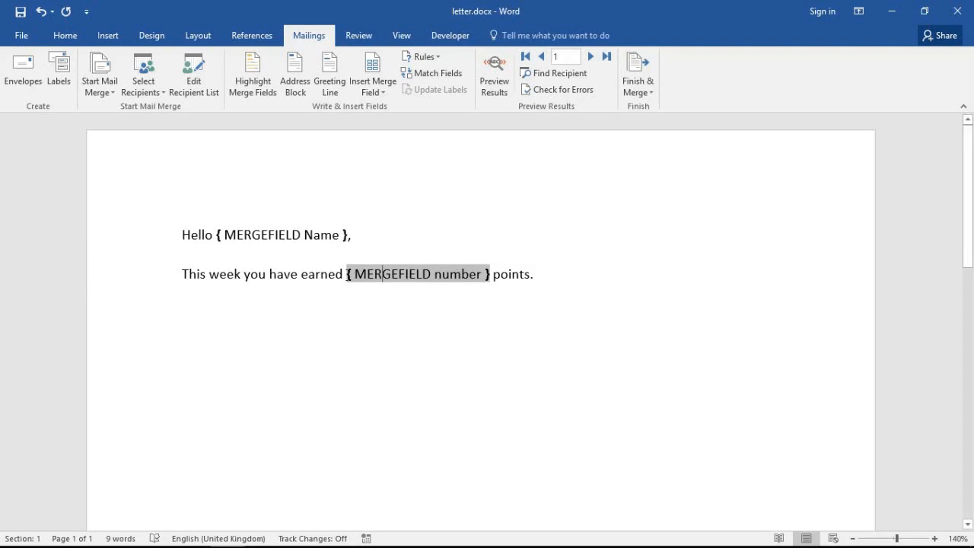
pyautogui.moveTo(392, 337)
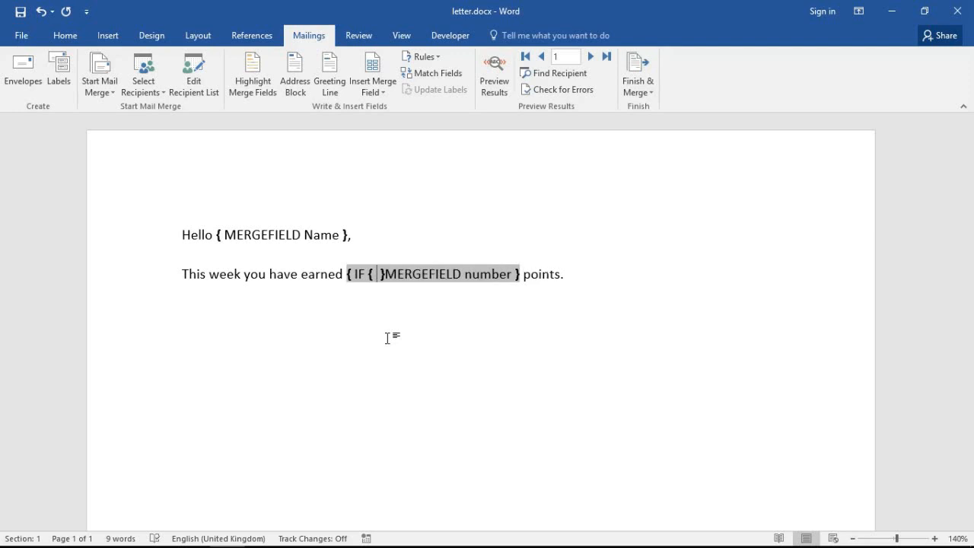
# Build the IF condition testing MERGEFIELD number > "20".
pyautogui.write('MERGEFIELD number')
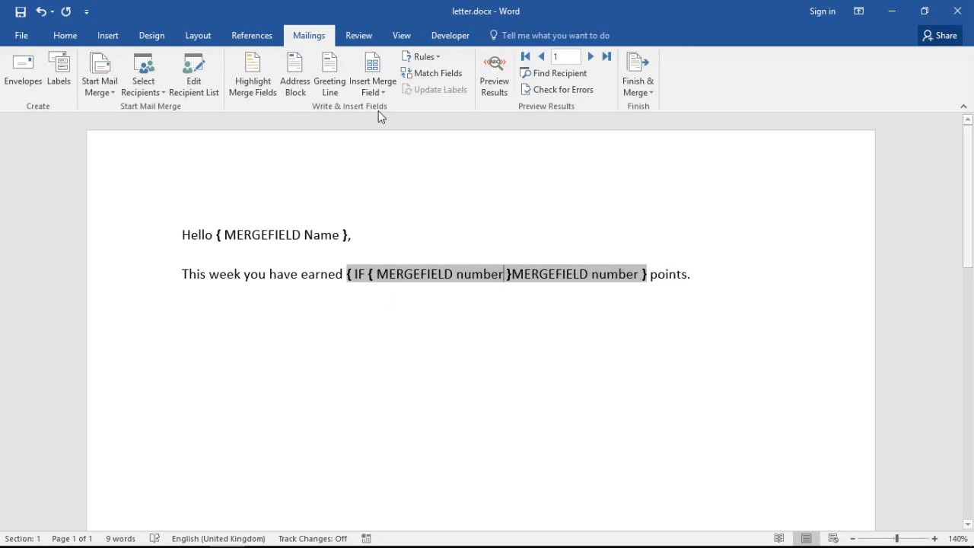
pyautogui.click(372, 73)
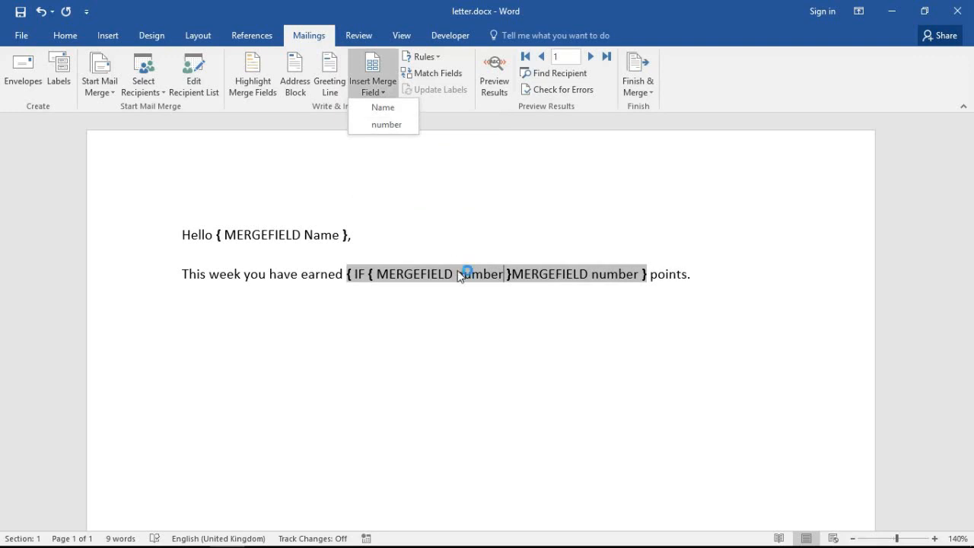
pyautogui.click(468, 274)
pyautogui.write(' >')
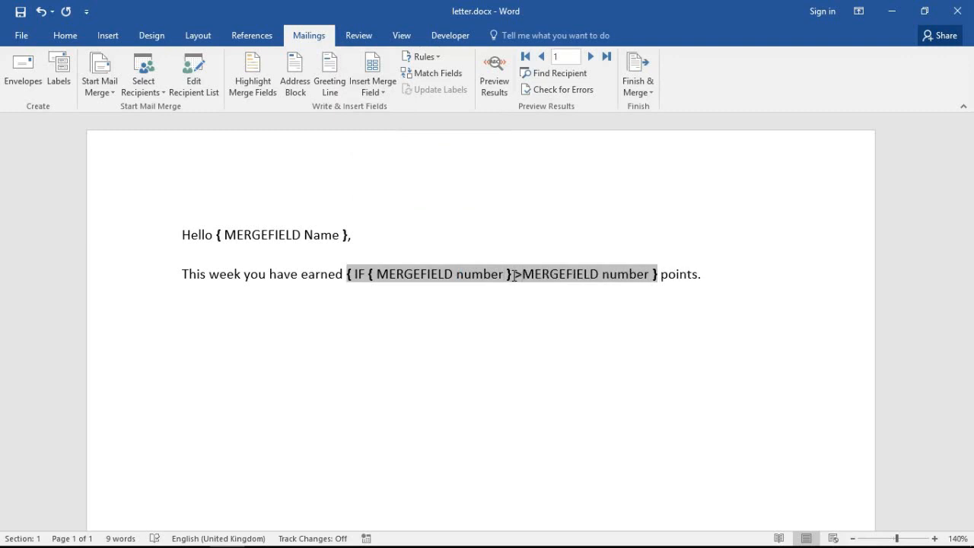
pyautogui.write('"0')
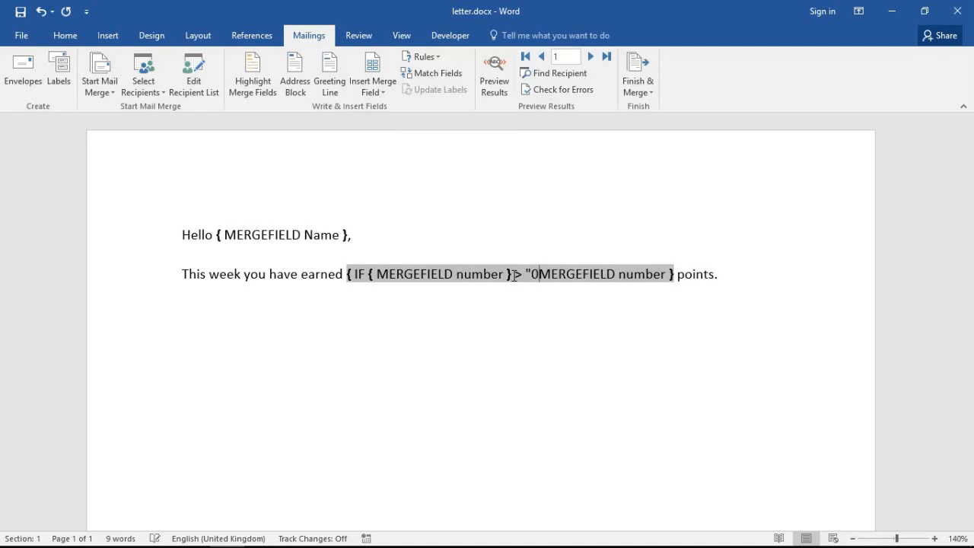
pyautogui.write('20')
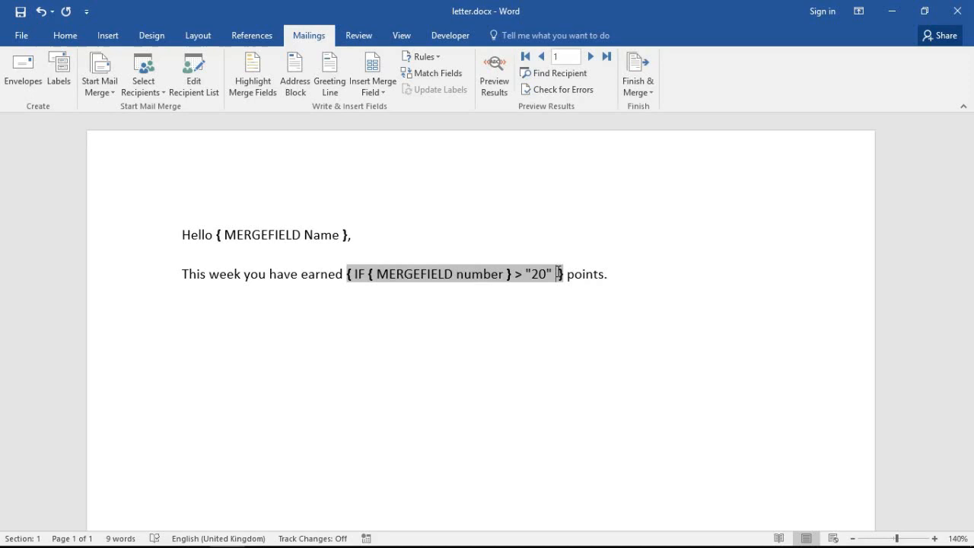
# Insert two number merge fields after "20" as the IF field's true and false results.
pyautogui.click(373, 72)
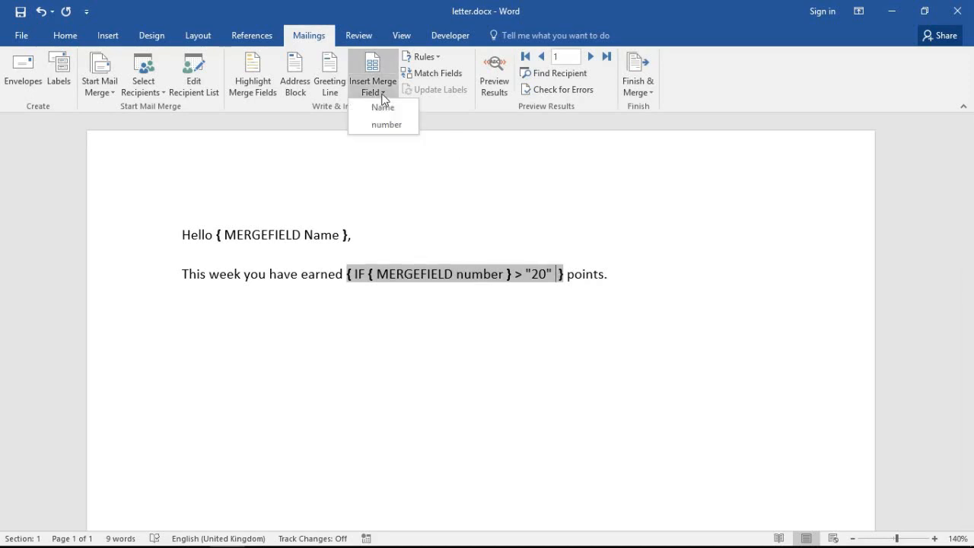
pyautogui.click(387, 124)
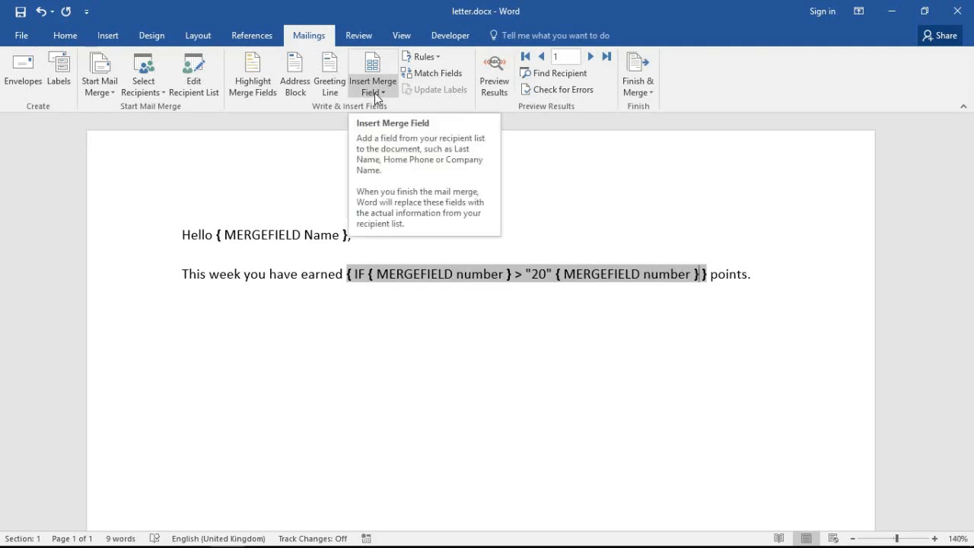
pyautogui.moveTo(514, 253)
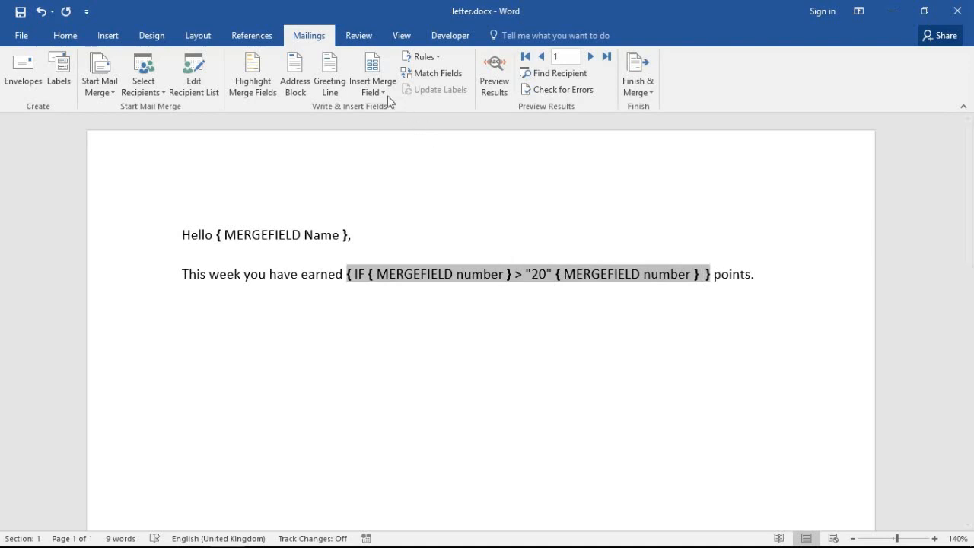
pyautogui.click(372, 74)
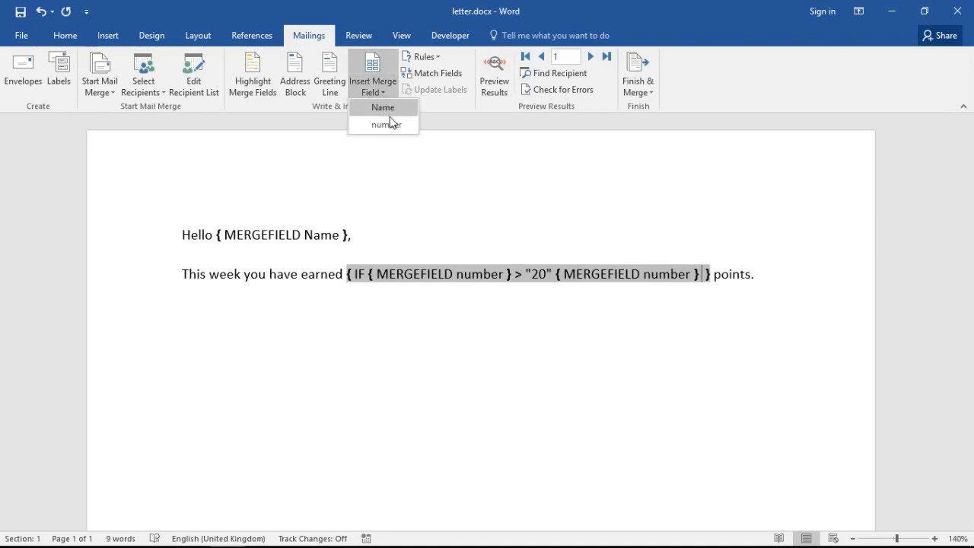
pyautogui.click(388, 124)
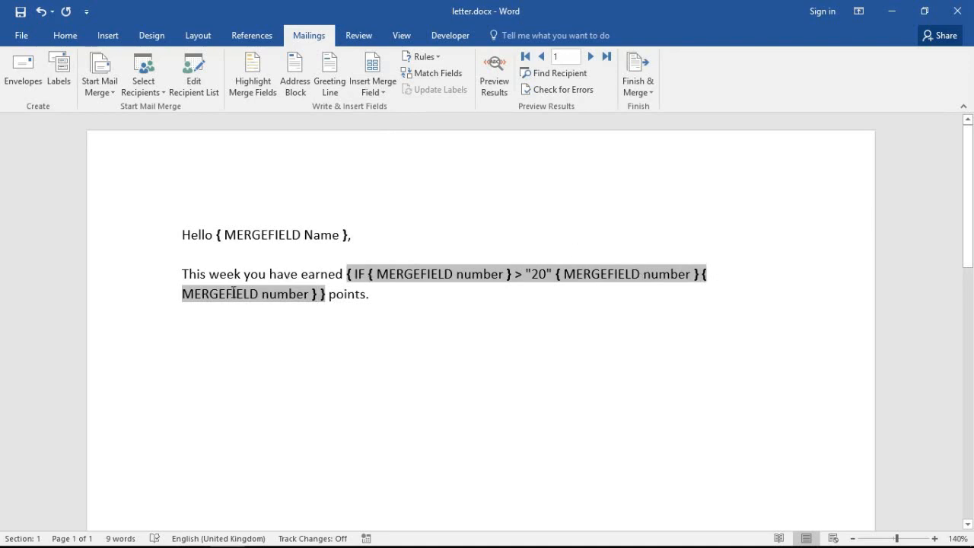
pyautogui.moveTo(288, 303)
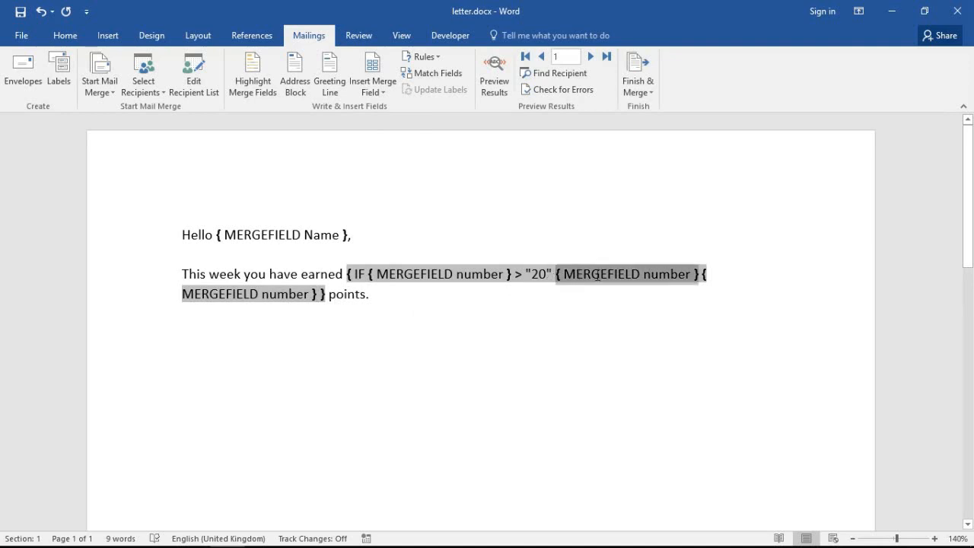
# Colour the first result MERGEFIELD number red from the Home tab's Font Color.
pyautogui.click(367, 294)
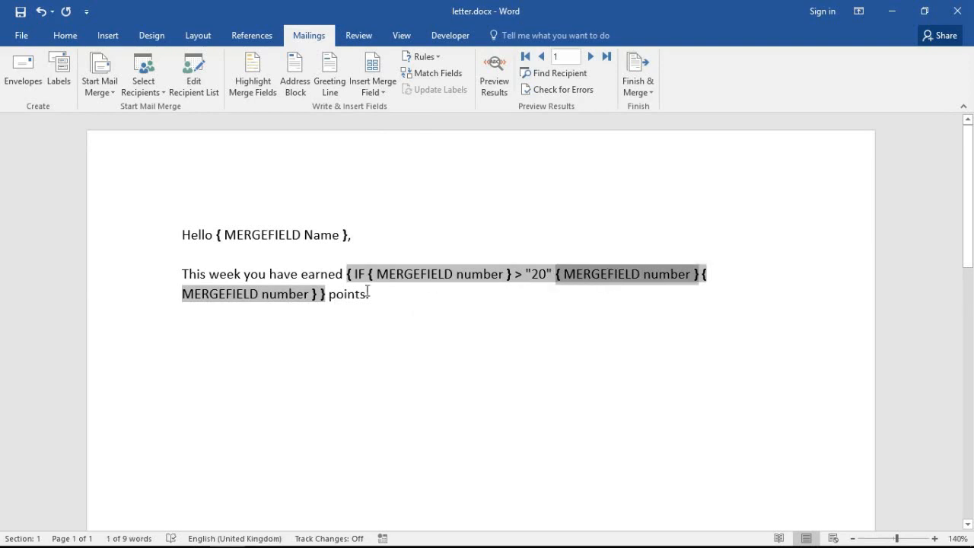
pyautogui.moveTo(607, 283)
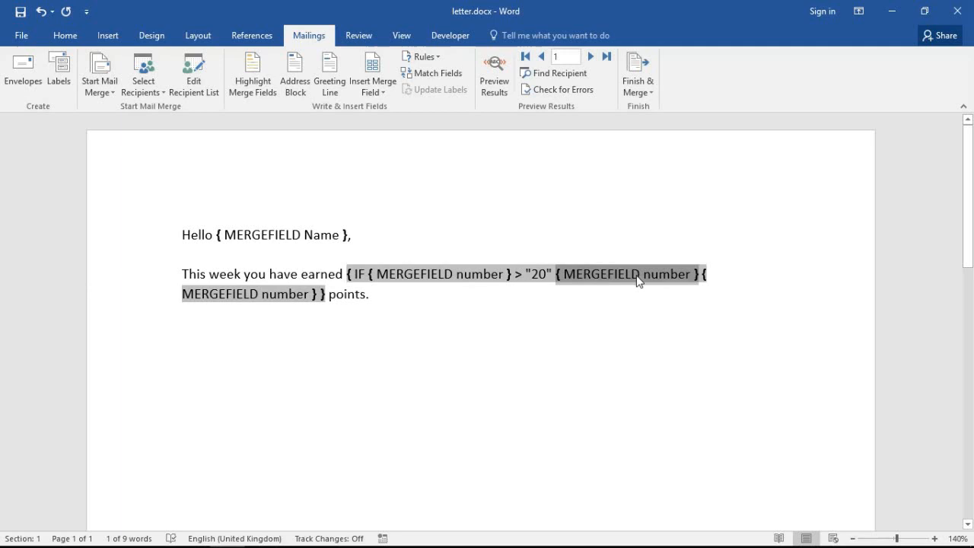
pyautogui.moveTo(531, 211)
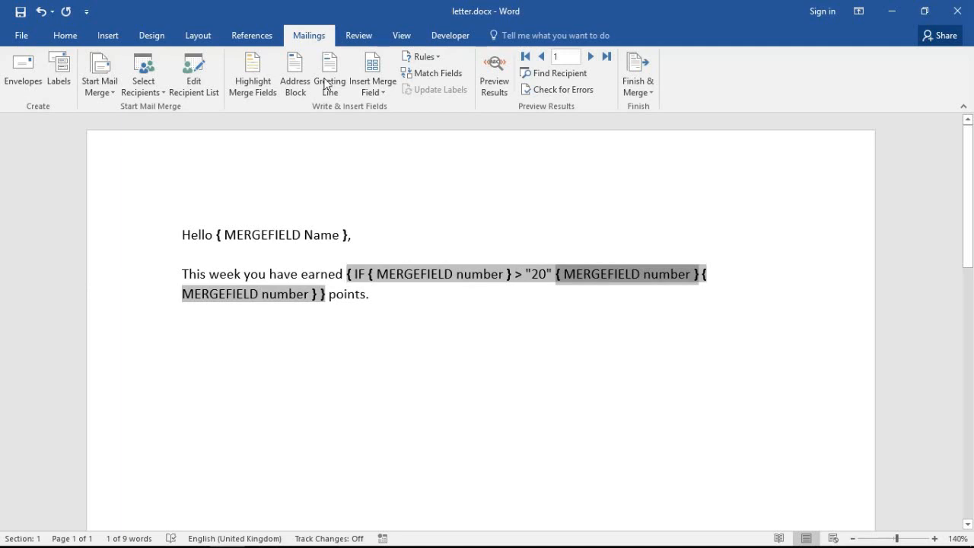
pyautogui.click(65, 35)
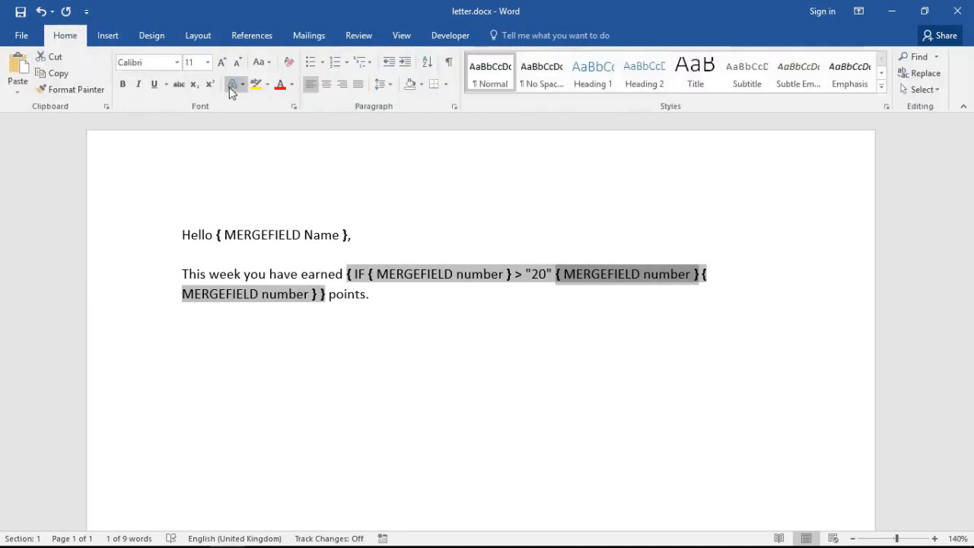
pyautogui.moveTo(281, 84)
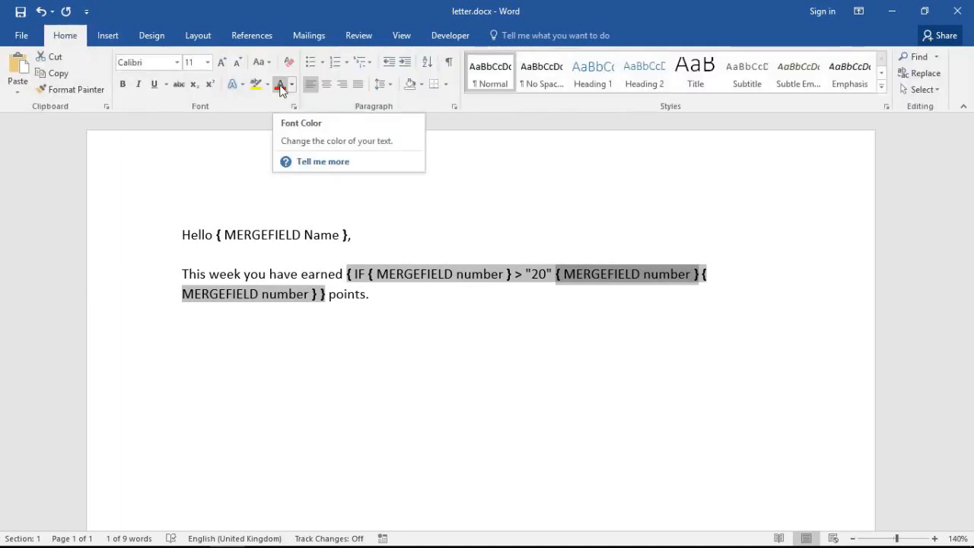
pyautogui.click(280, 83)
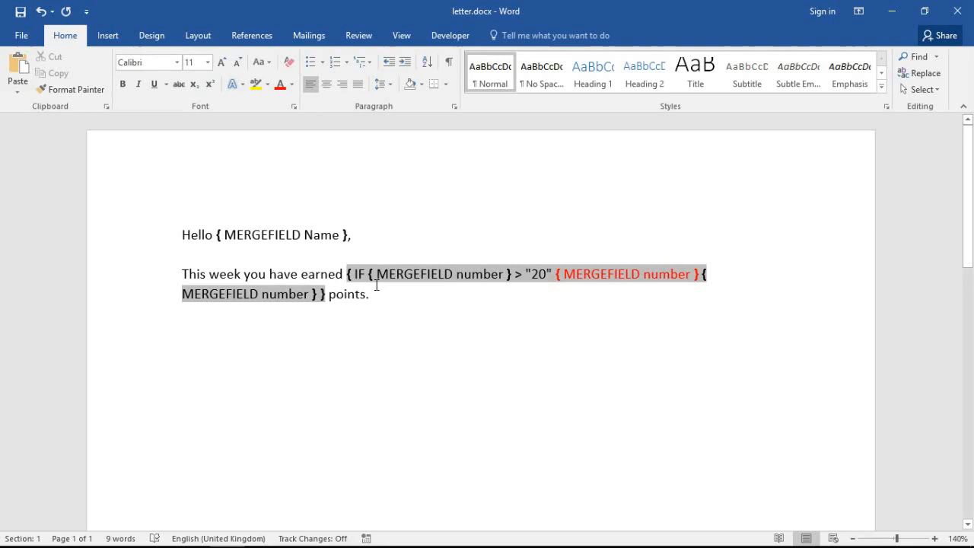
# Hide field codes so the letter shows 25 points, and return to Mailings.
pyautogui.click(277, 294)
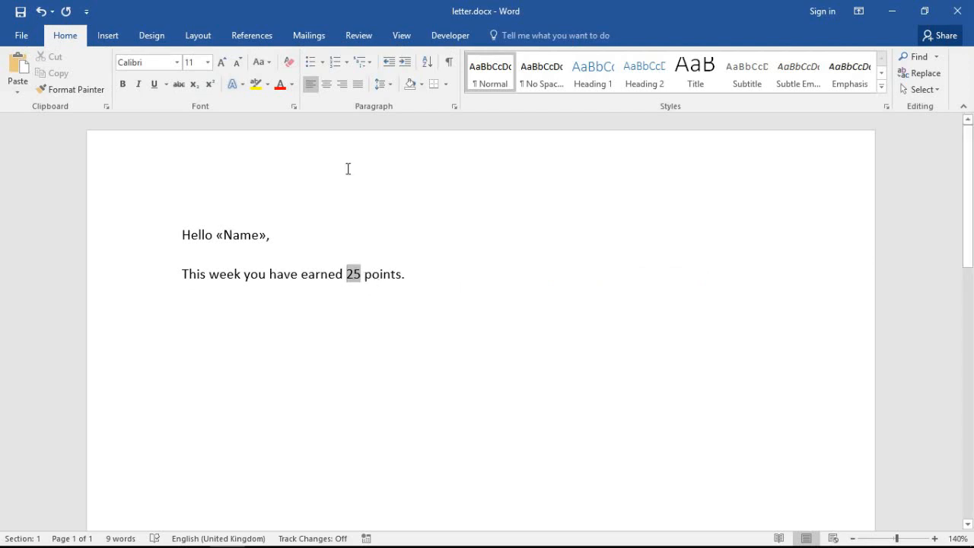
pyautogui.click(309, 35)
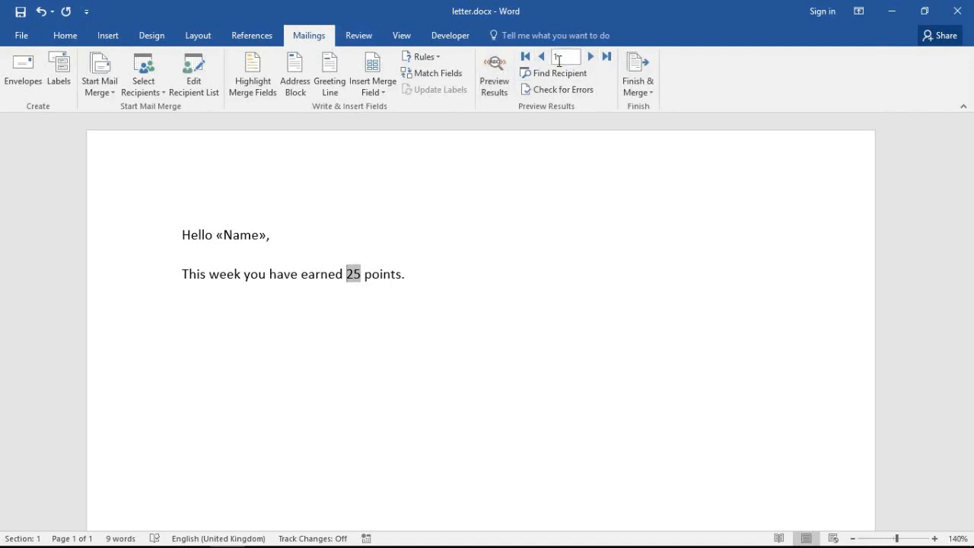
# Step through recipient previews checking 40 and 22 are red, 15 black, ending on record one.
pyautogui.click(591, 56)
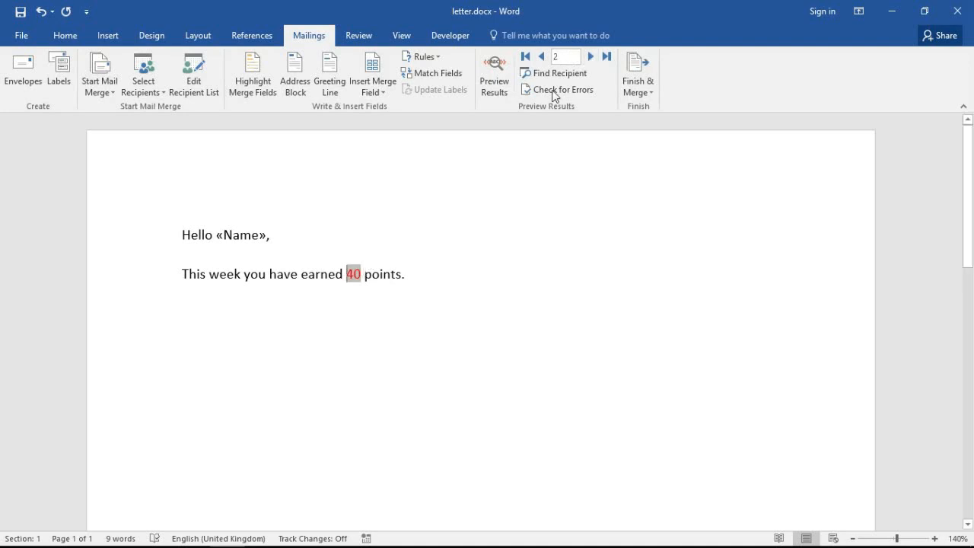
pyautogui.click(590, 56)
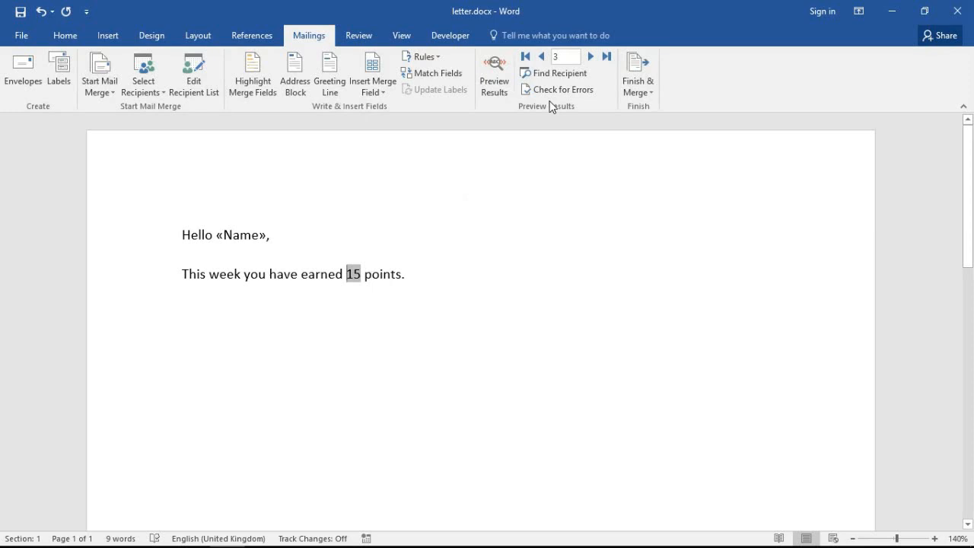
pyautogui.click(591, 56)
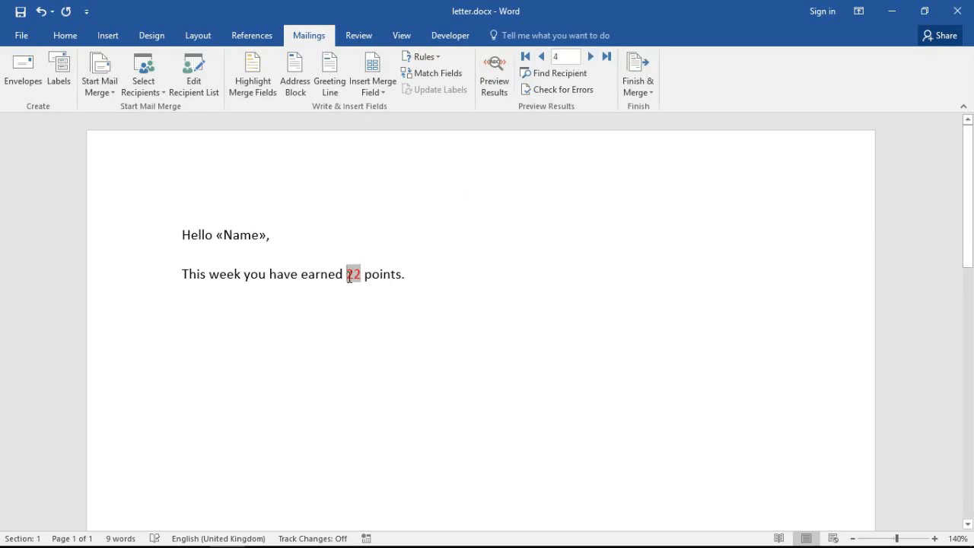
pyautogui.click(542, 57)
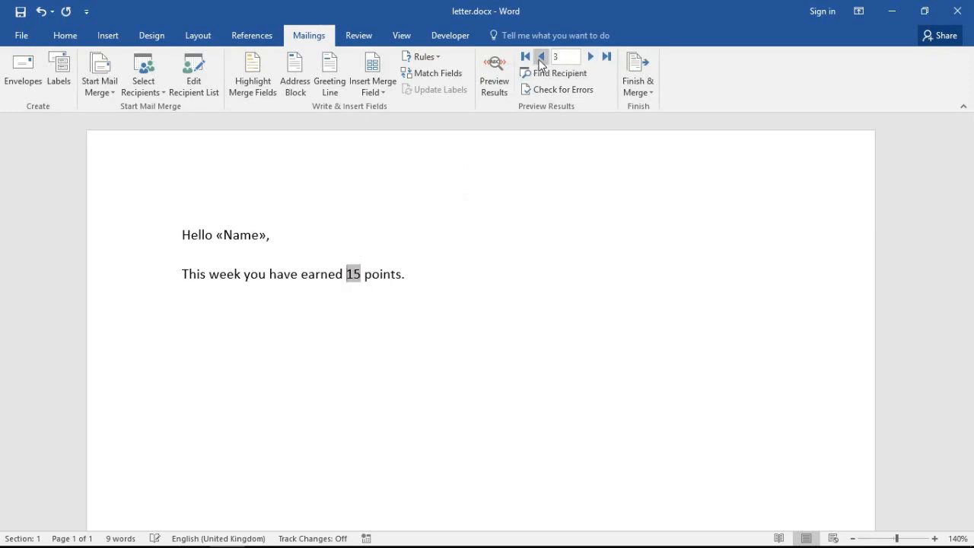
pyautogui.click(526, 56)
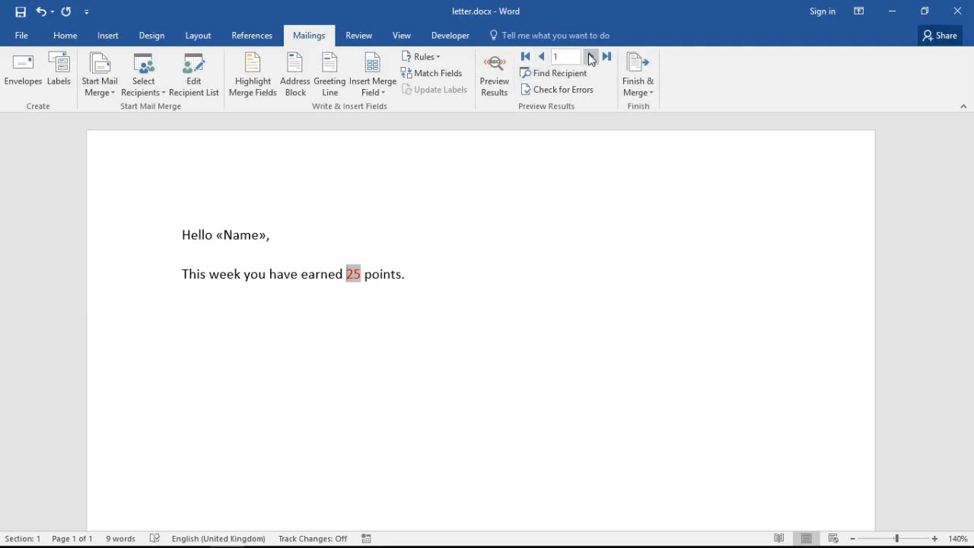
pyautogui.click(607, 57)
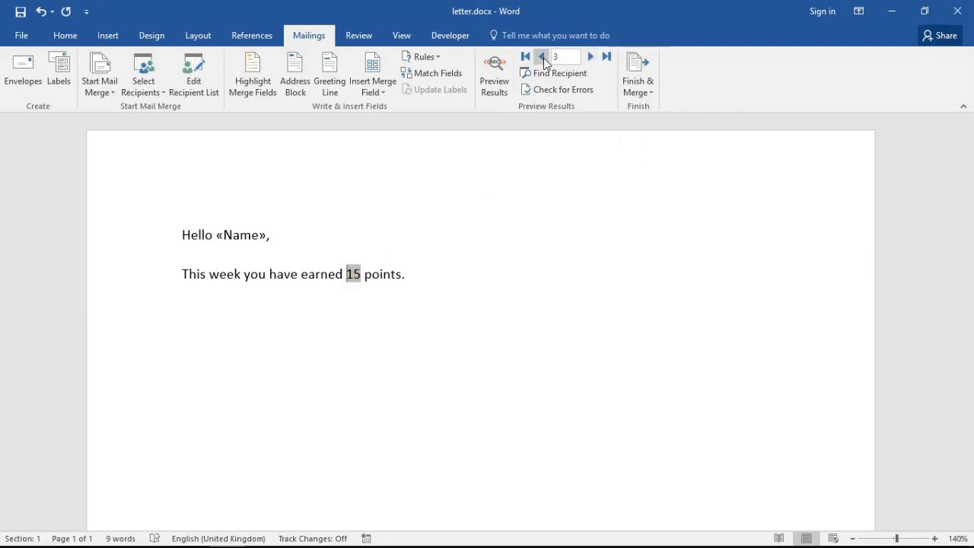
pyautogui.click(542, 56)
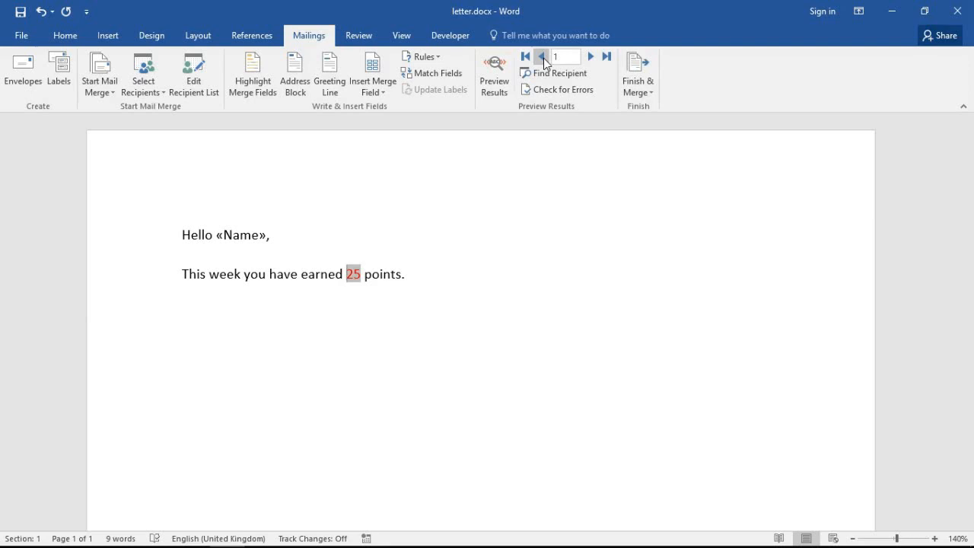